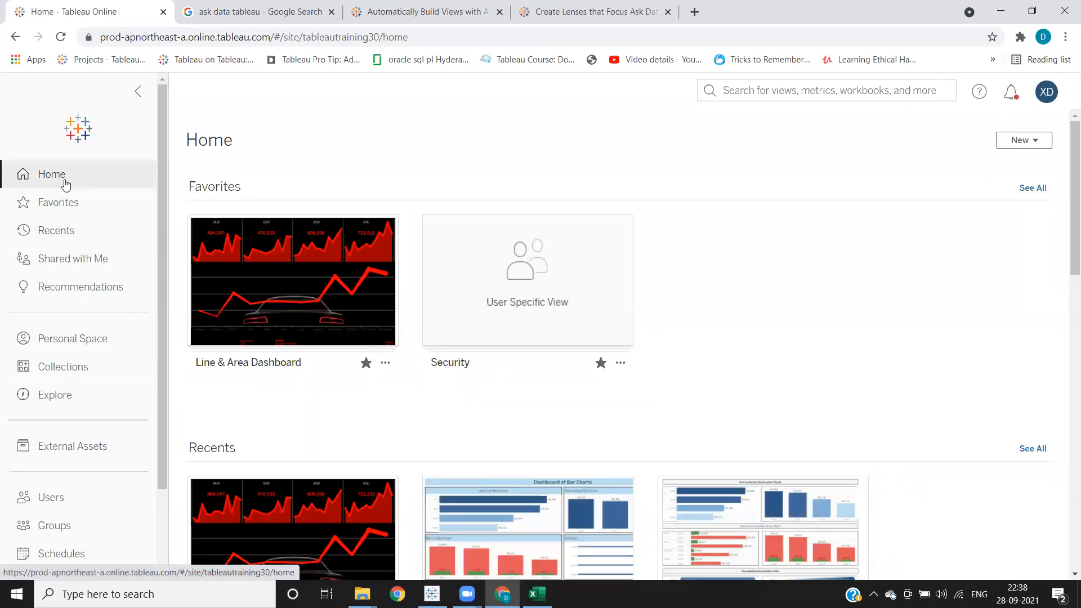
# Browse the Home page and switch to Favorites, listing Line & Area Dashboard and Security.
pyautogui.scroll(-3)
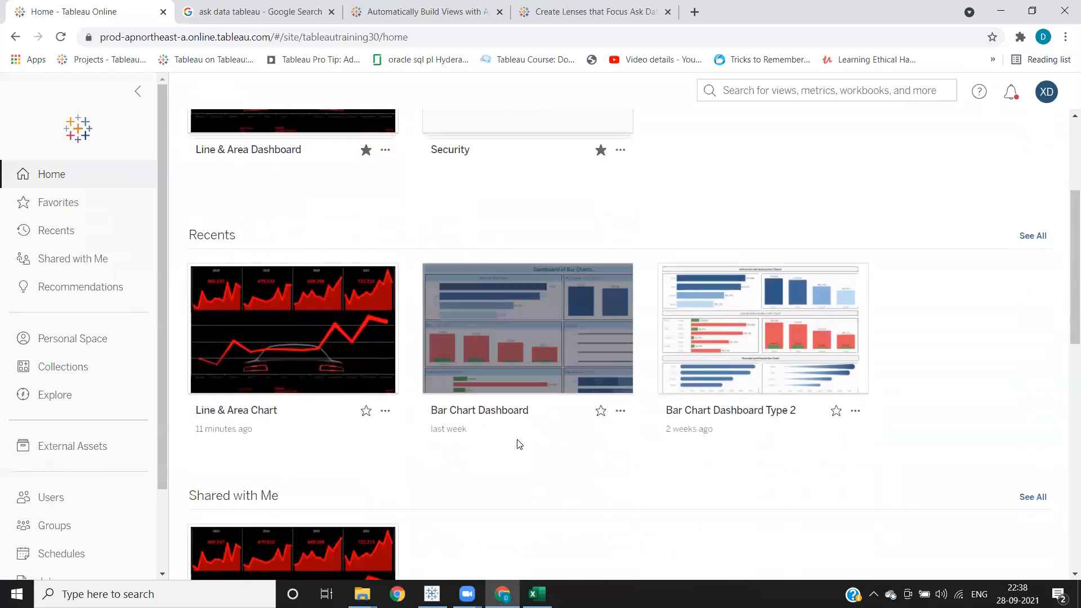
pyautogui.scroll(-3)
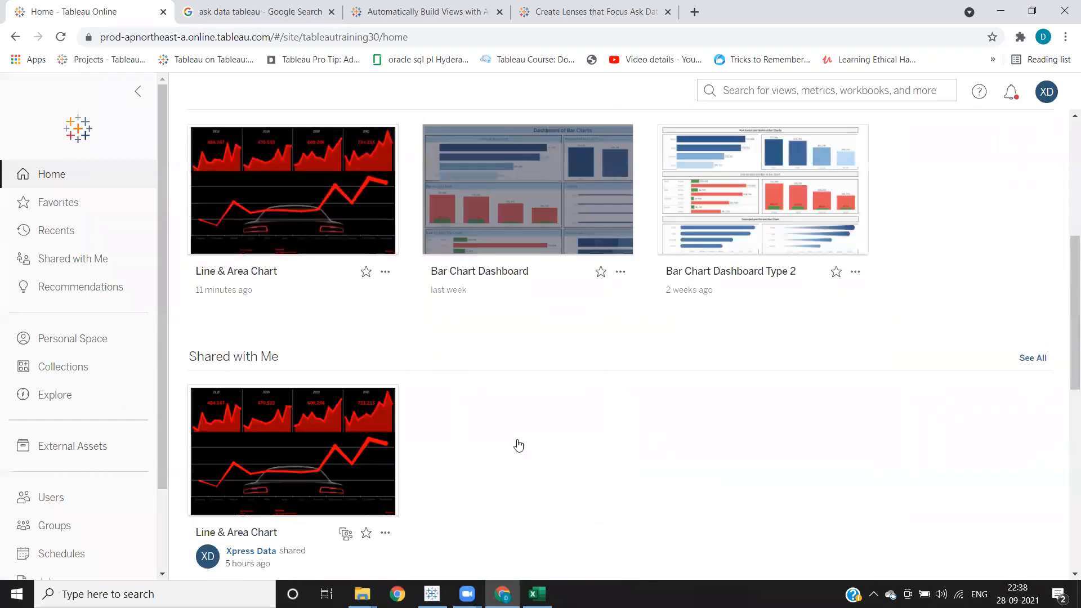
pyautogui.click(58, 201)
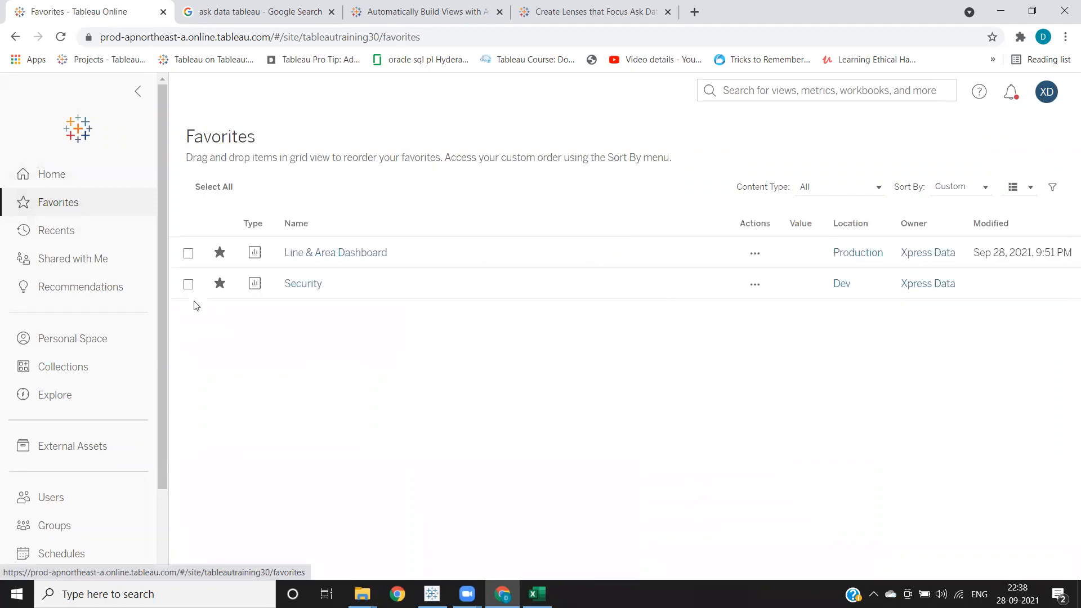
pyautogui.moveTo(57, 230)
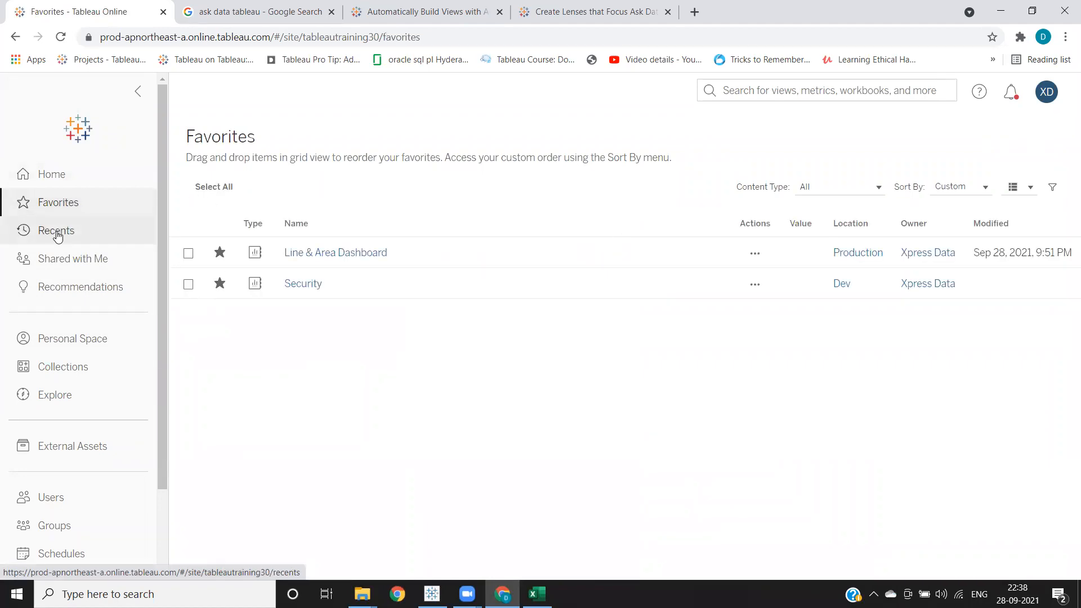
# Switch to Recents, showing Line & Area Chart, Bar Chart Dashboard and other recent views.
pyautogui.click(56, 230)
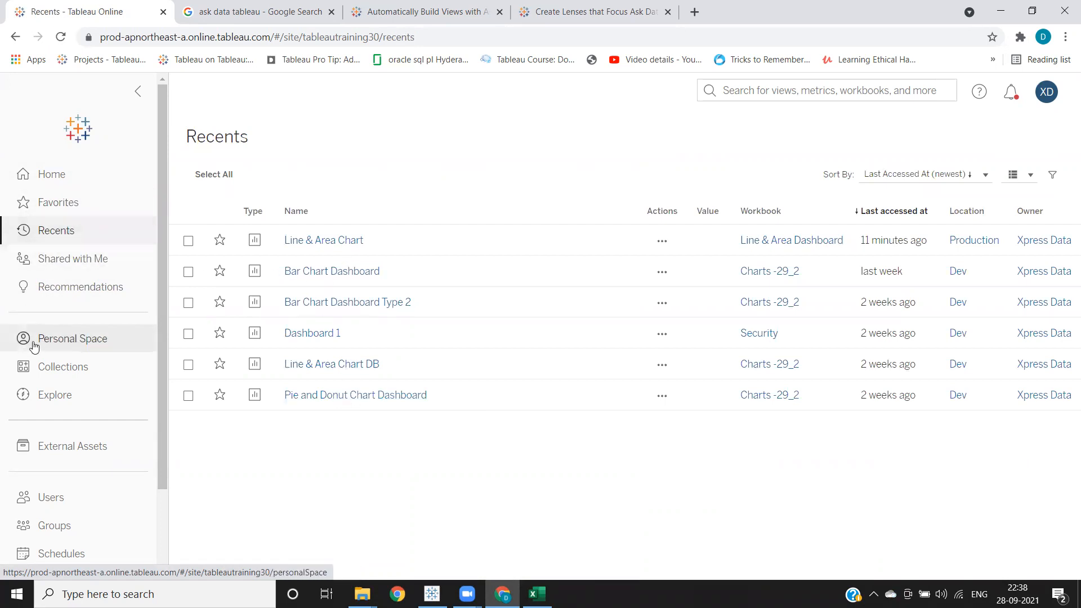
pyautogui.moveTo(65, 343)
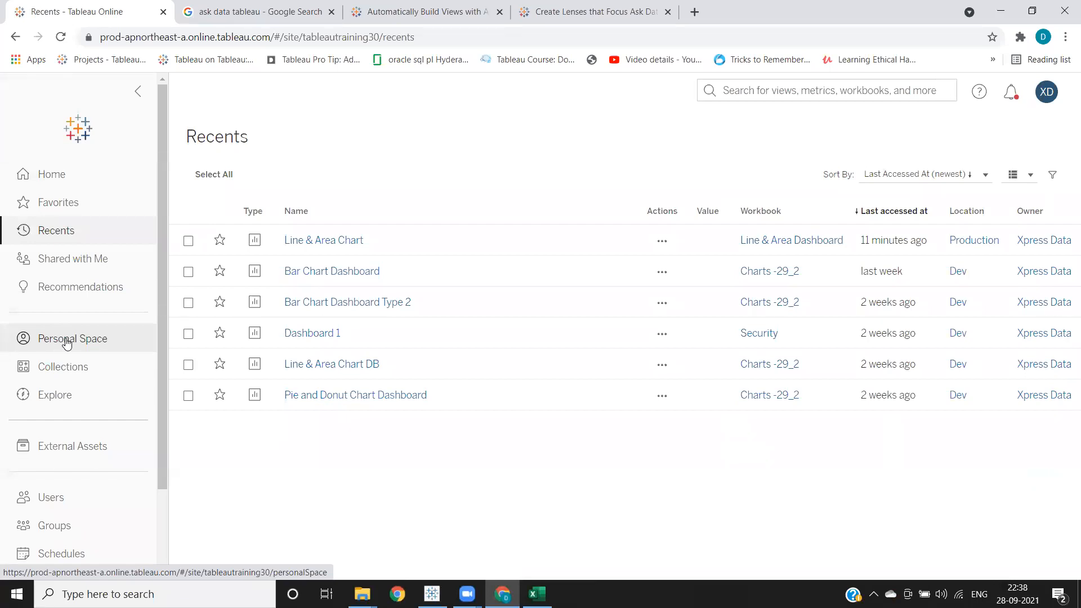
# Go to the empty Personal Space.
pyautogui.click(72, 339)
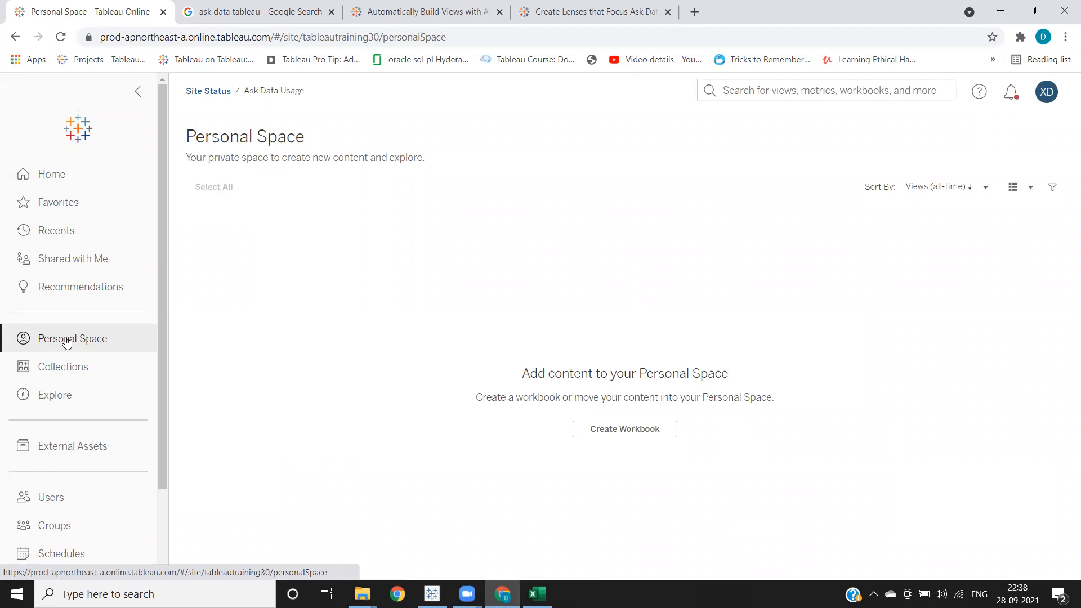
pyautogui.moveTo(206, 331)
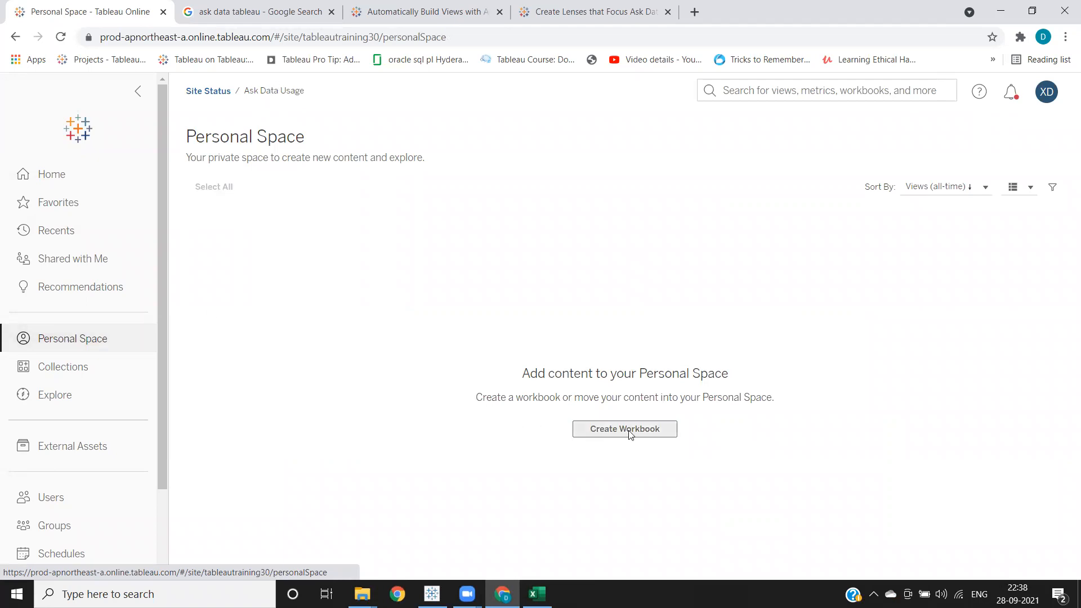
# Create a new workbook connected to the Sample - Superstore data source on this site.
pyautogui.click(624, 428)
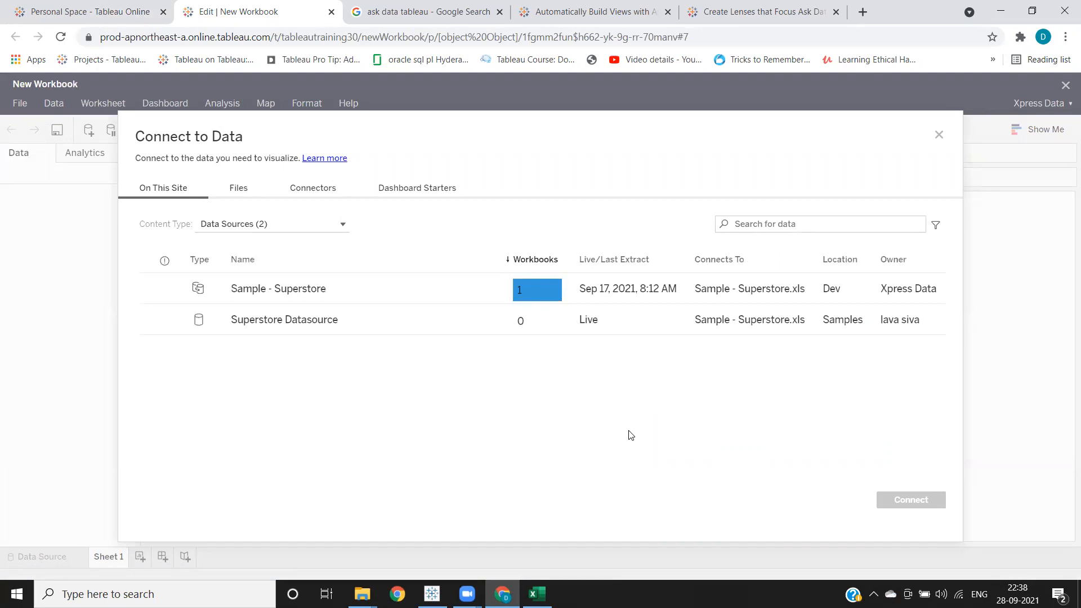
pyautogui.moveTo(250, 314)
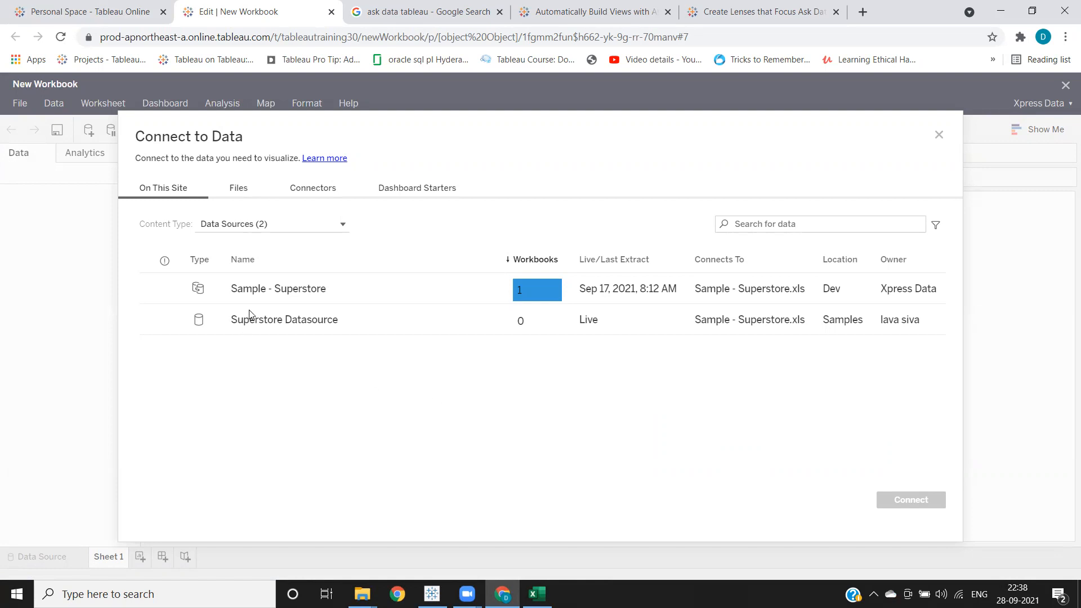
pyautogui.moveTo(284, 319)
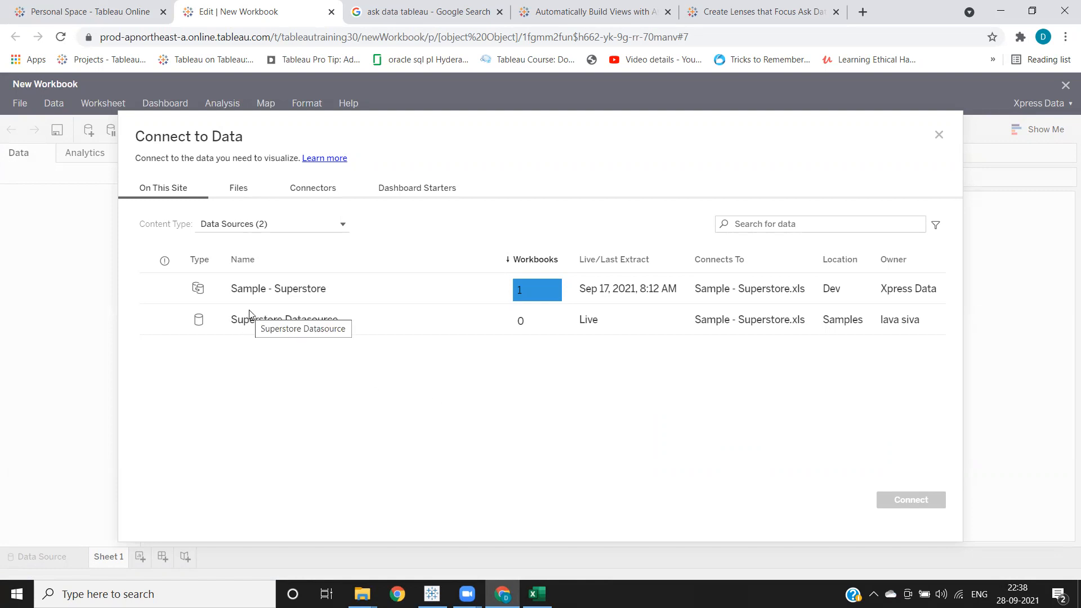
pyautogui.moveTo(254, 296)
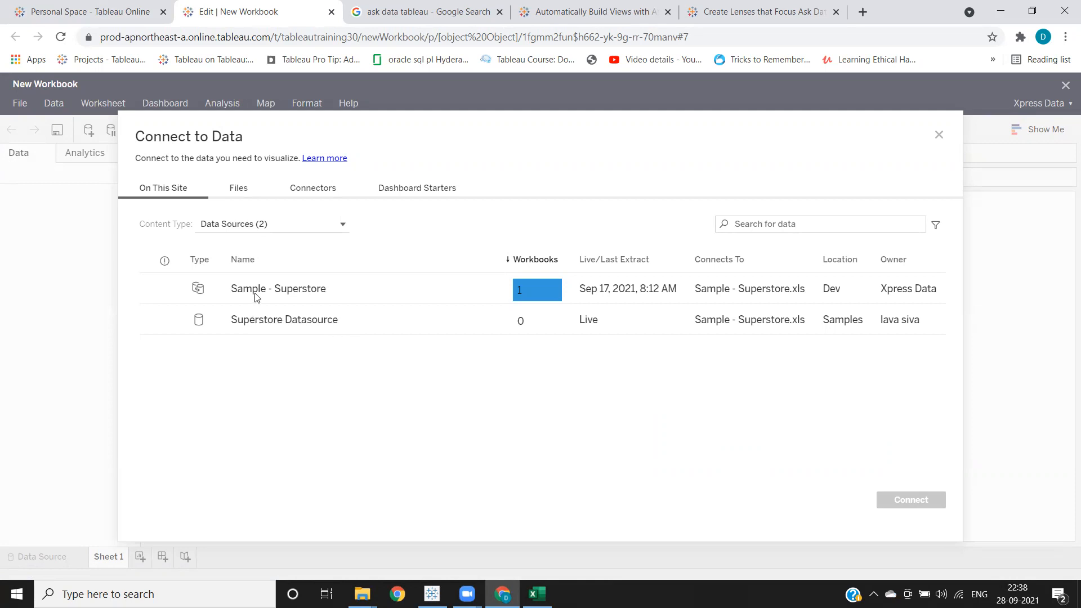
pyautogui.moveTo(275, 290)
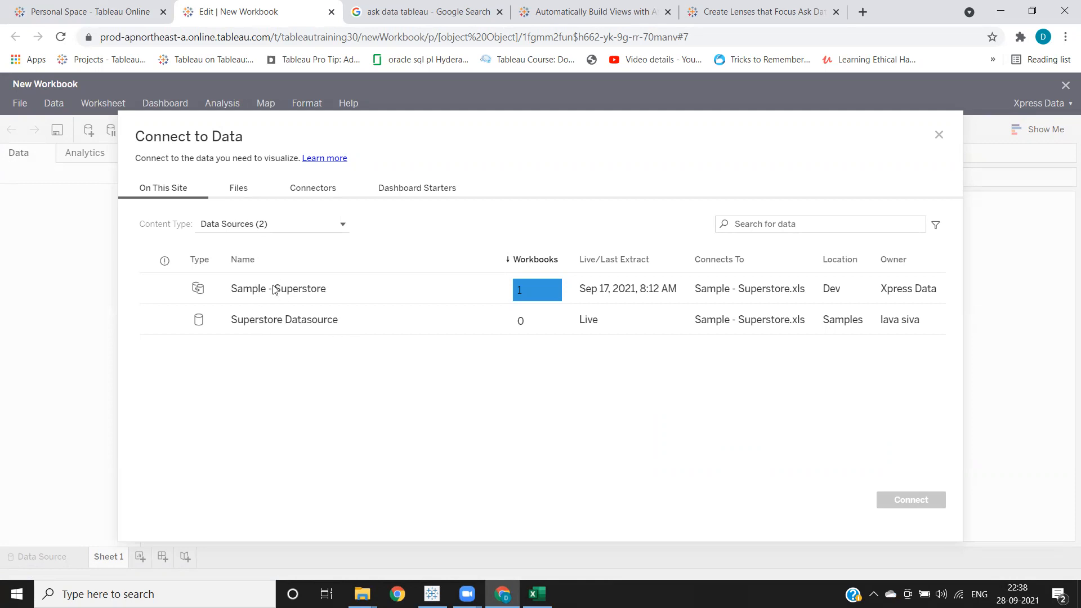
pyautogui.click(278, 288)
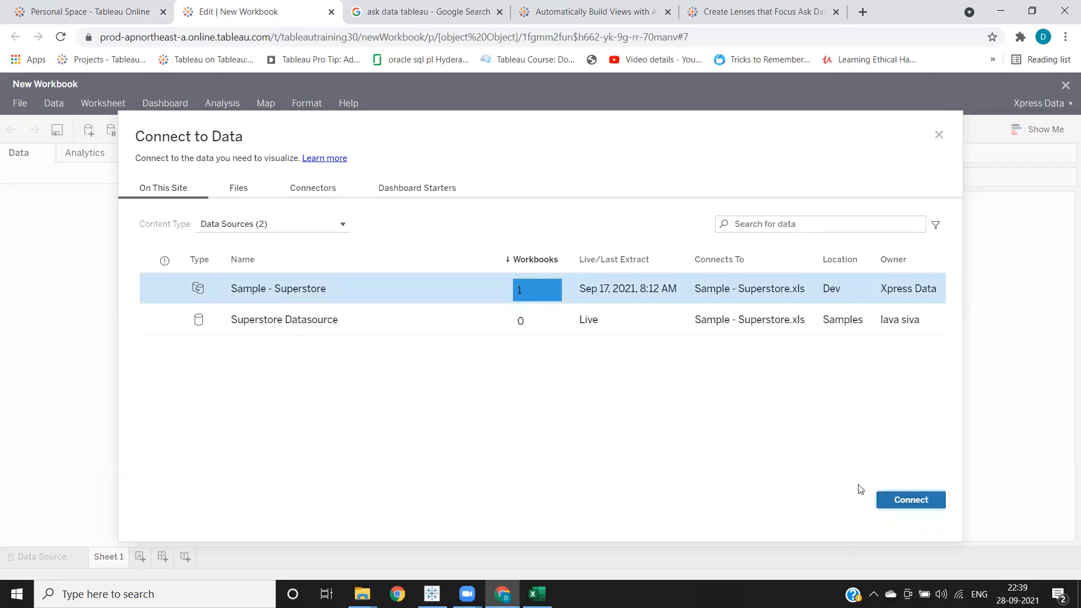
pyautogui.click(910, 500)
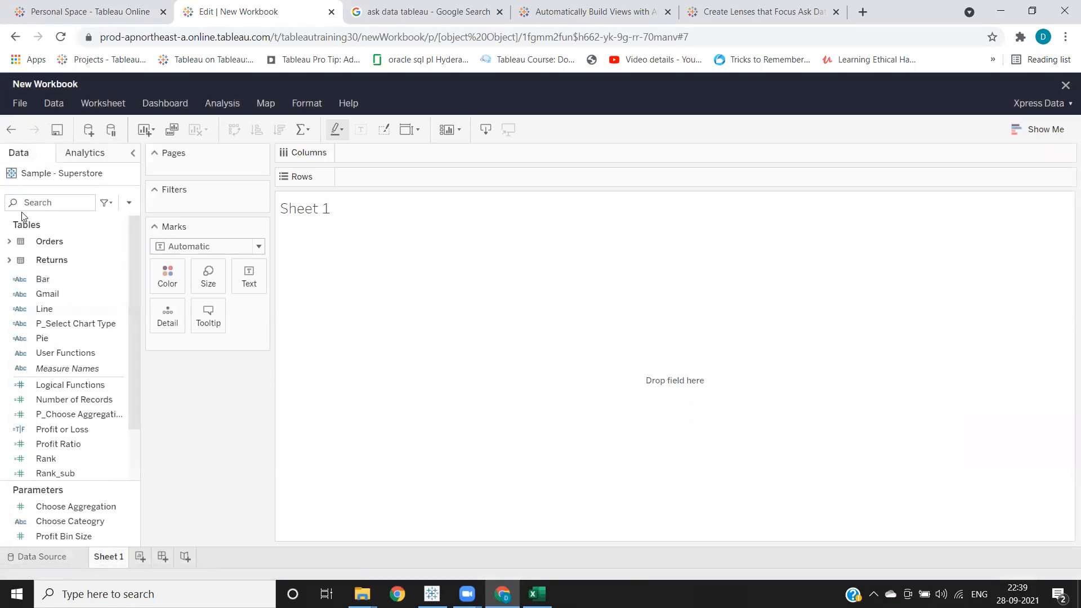
# With Order Date on Columns, find Sales via 'sa' and plot it as yearly line 2018–2021.
pyautogui.click(48, 201)
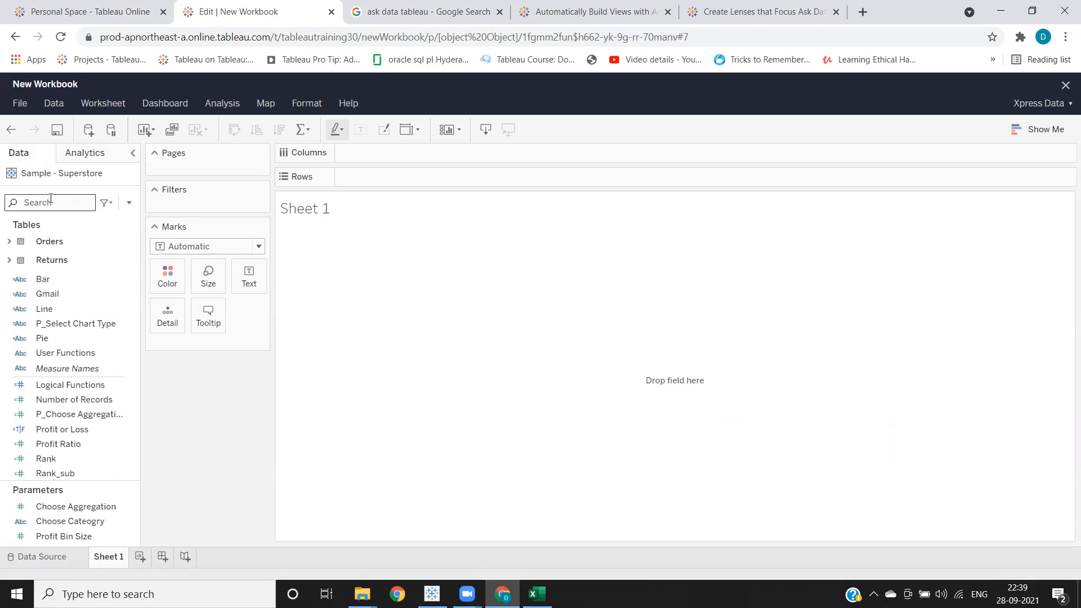
pyautogui.click(9, 241)
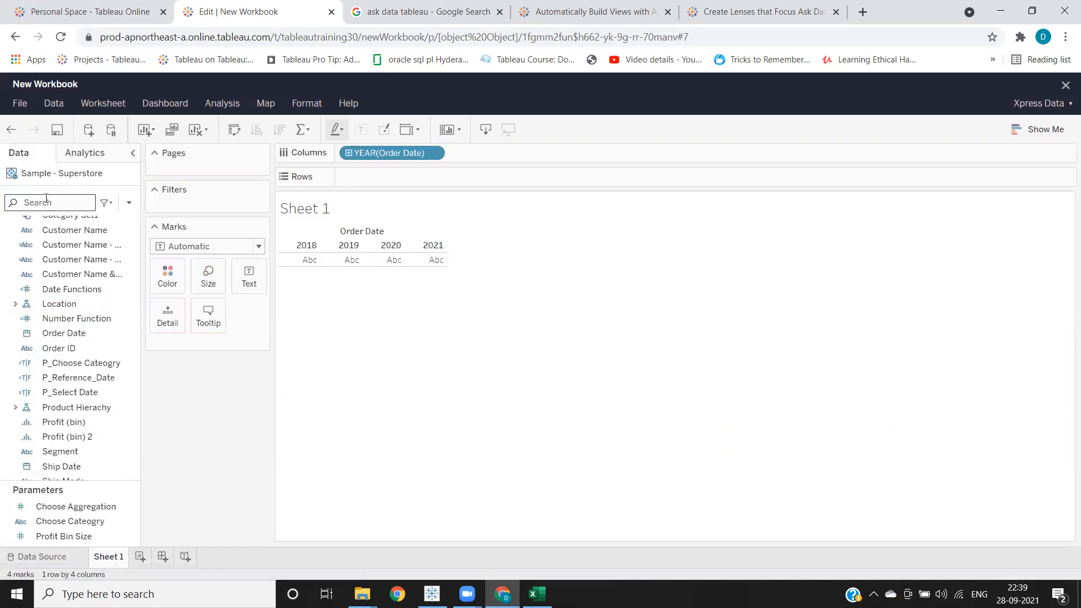
pyautogui.write('sa')
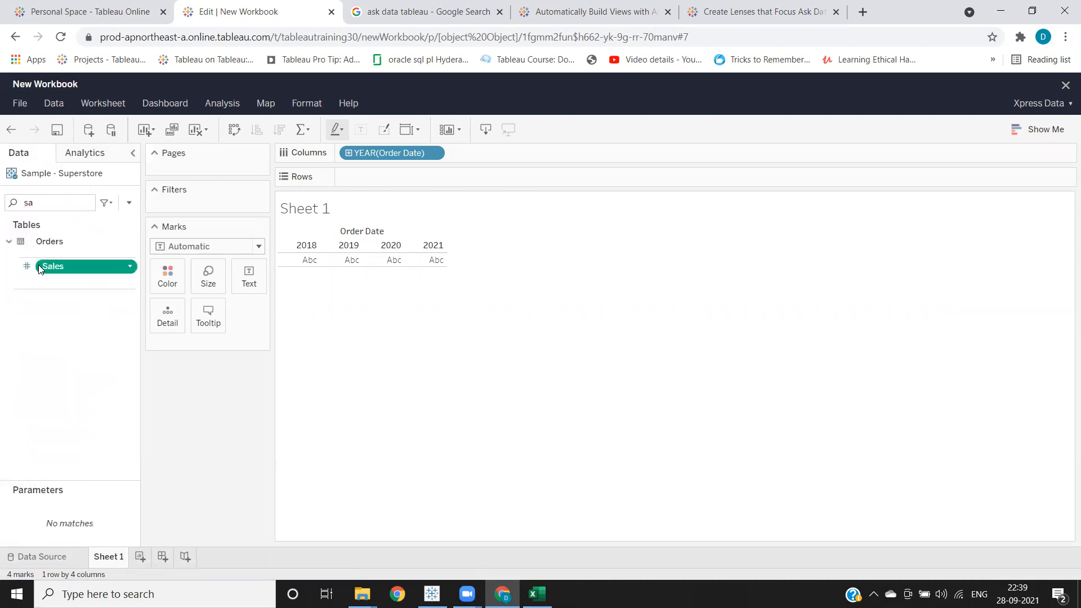
pyautogui.moveTo(53, 266); pyautogui.dragTo(390, 177)
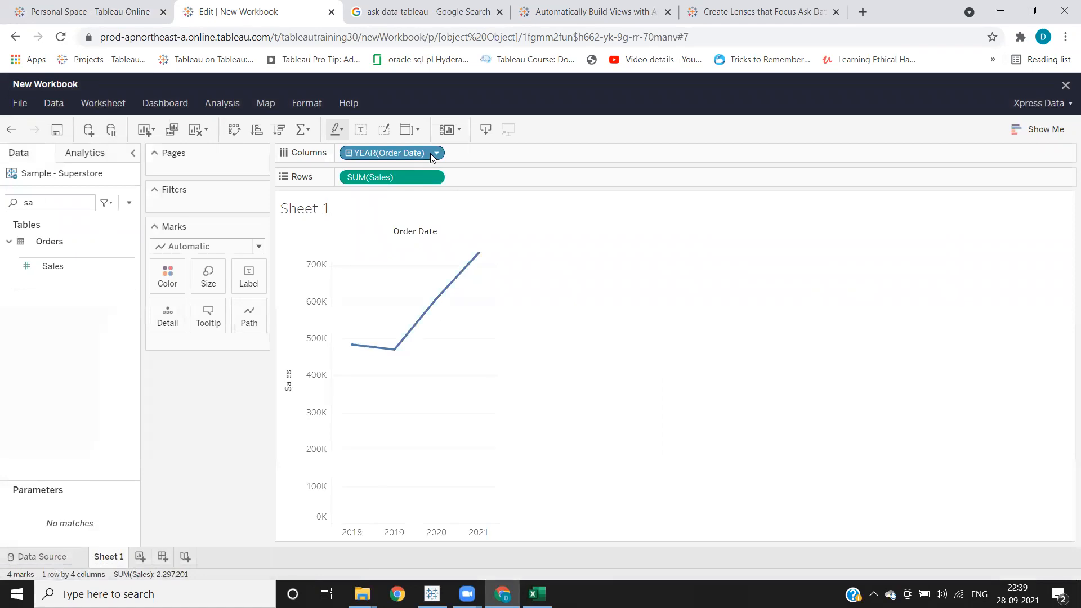
# Change YEAR(Order Date) to Month so Sales plots January–December.
pyautogui.click(433, 153)
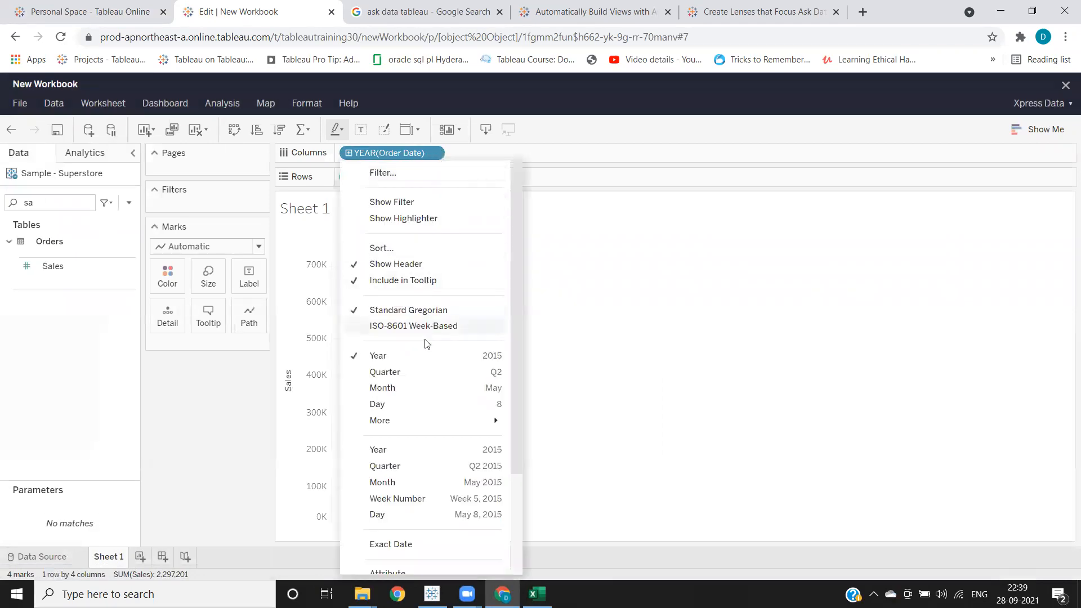
pyautogui.click(382, 388)
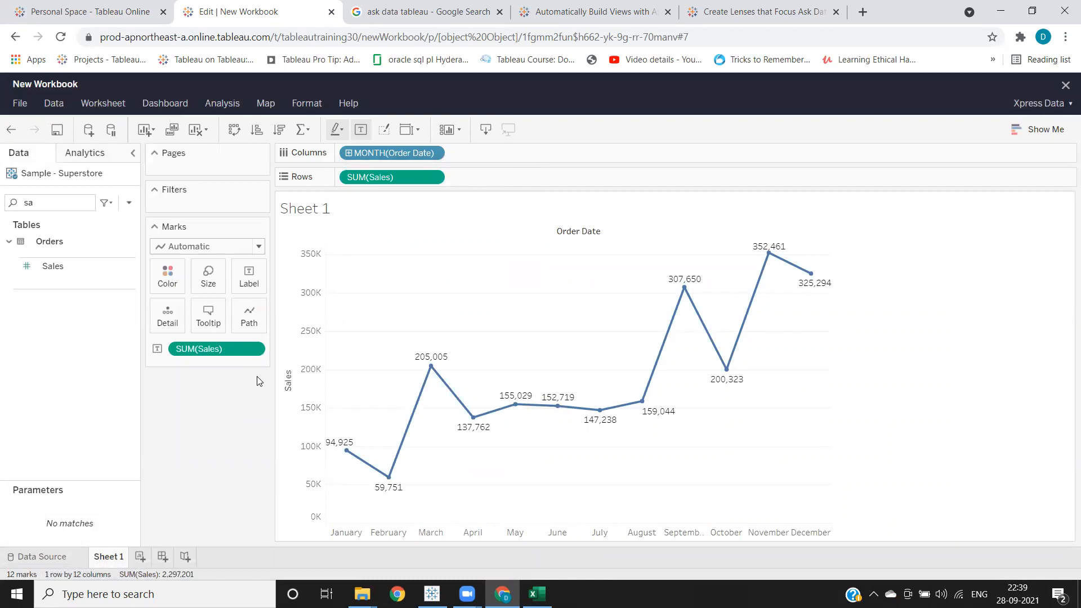
pyautogui.moveTo(406, 291)
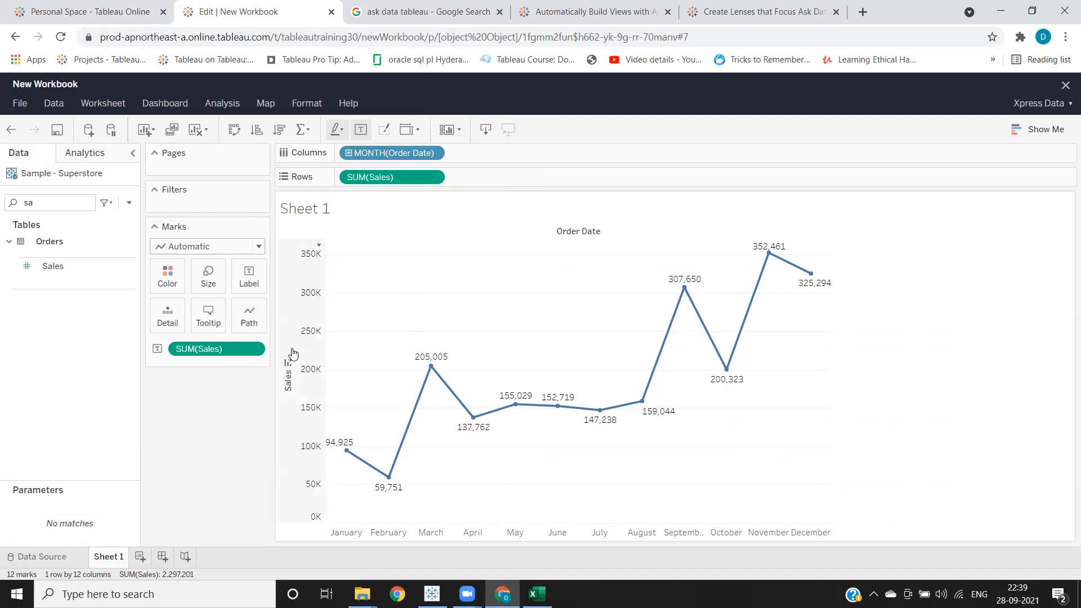
pyautogui.moveTo(373, 334)
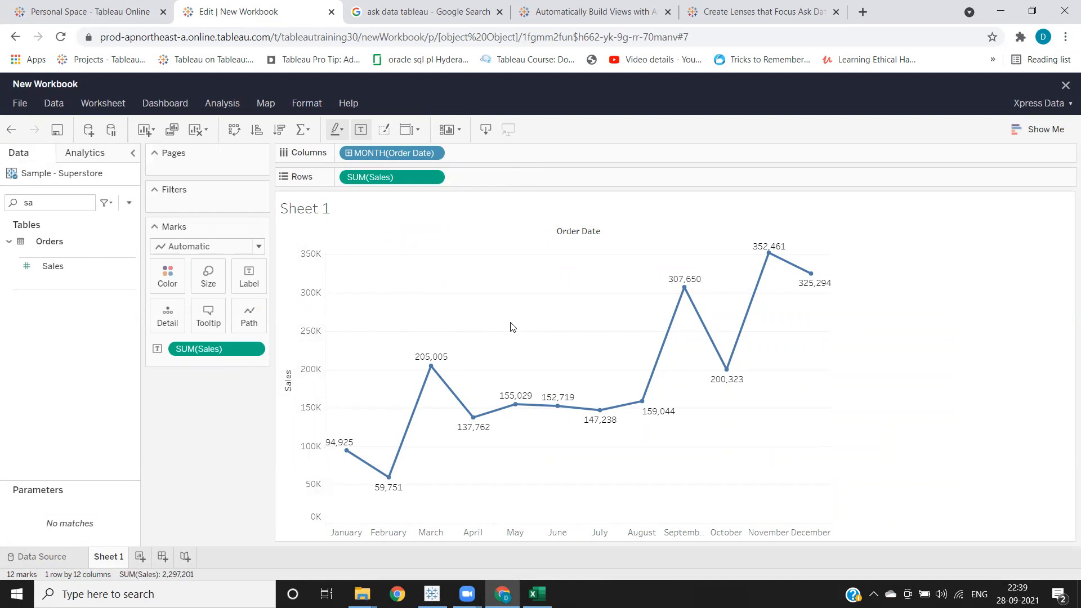
pyautogui.moveTo(597, 556)
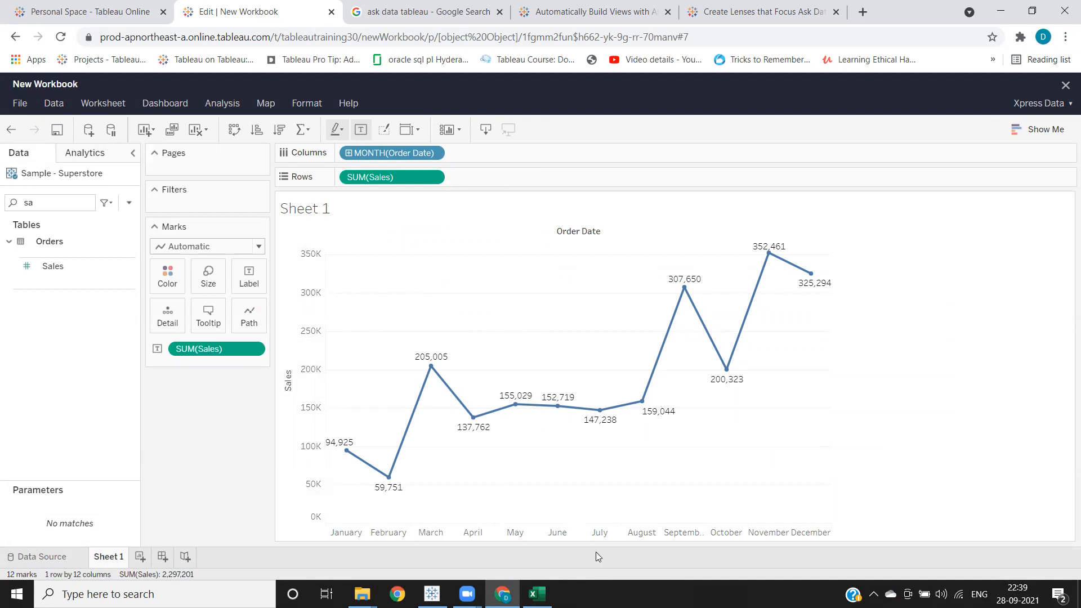